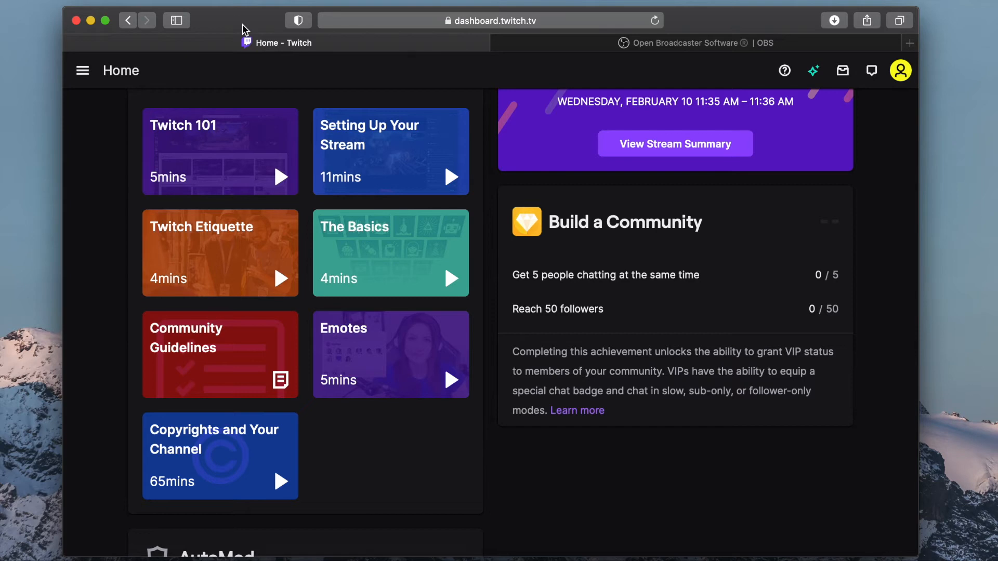
Step: Navigate via Settings to the Channel page showing Stream Key & Preferences
{"action": "left_click", "coordinate": [82, 70]}
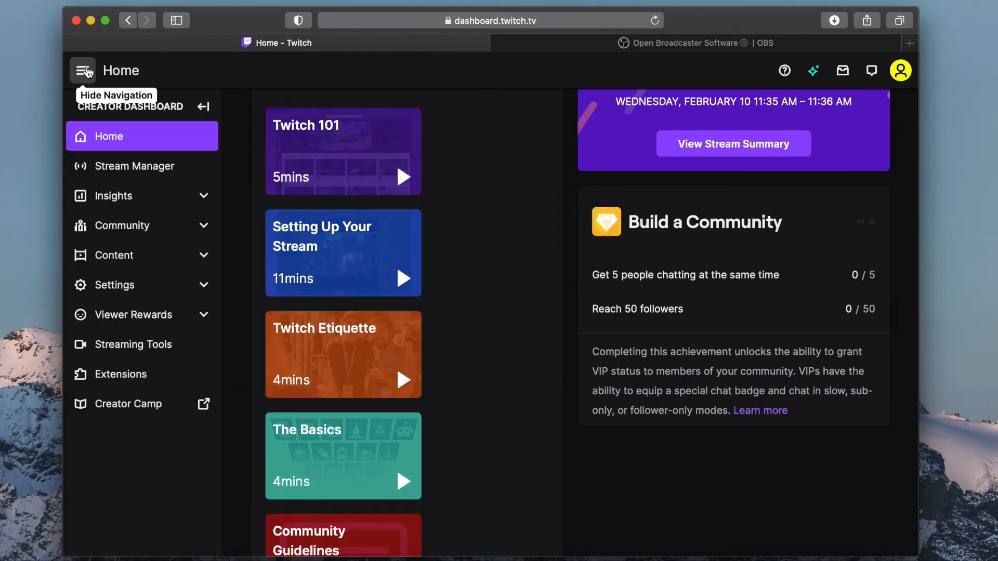
{"action": "left_click", "coordinate": [114, 284]}
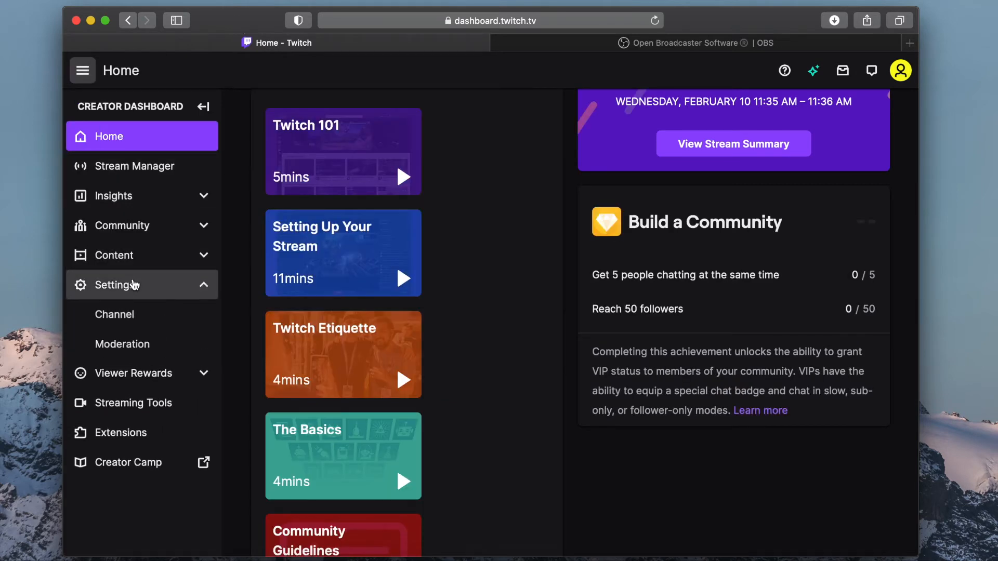
{"action": "left_click", "coordinate": [114, 314]}
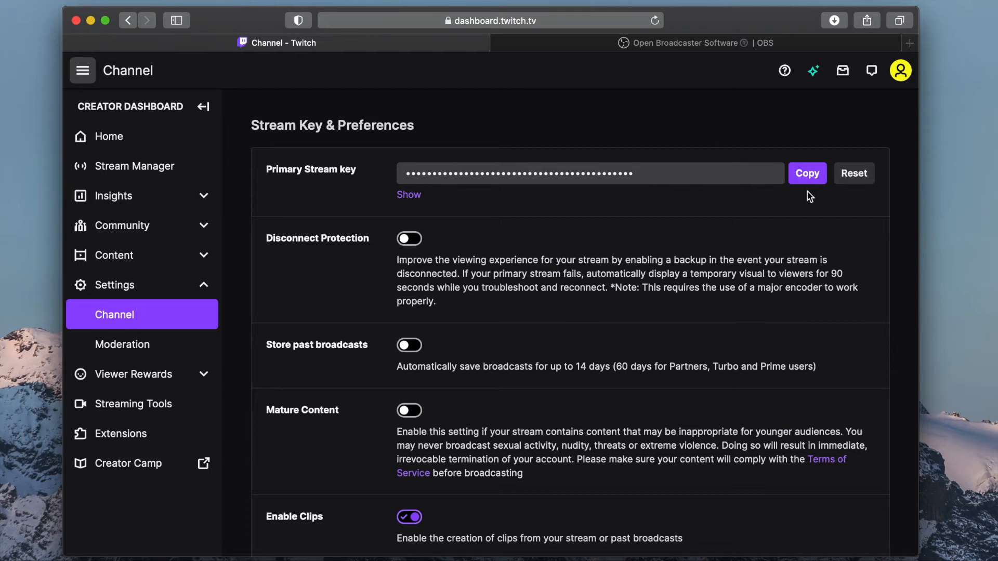
Step: Switch Safari to the Open Broadcaster Software tab with the OBS homepage
{"action": "left_click", "coordinate": [681, 43]}
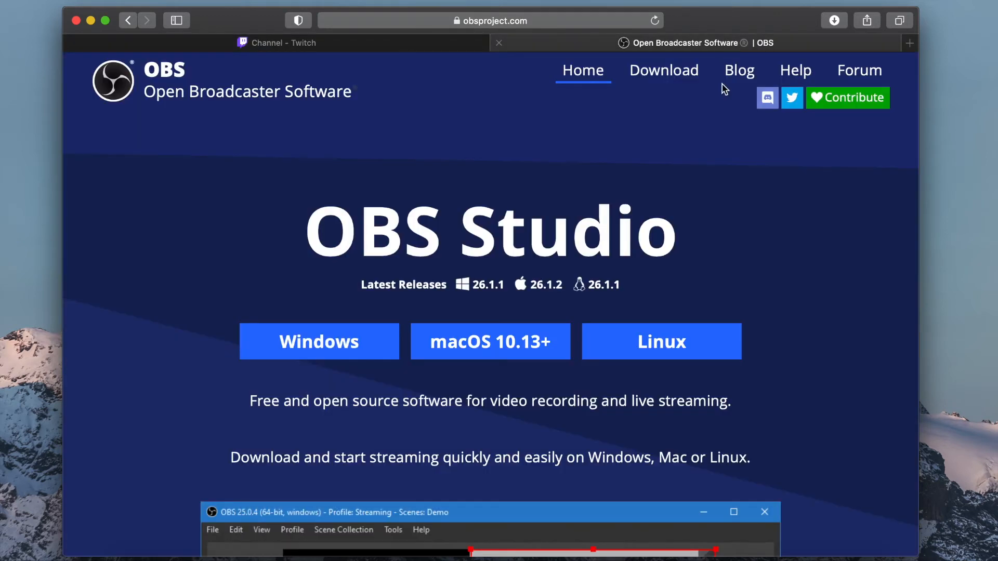
{"action": "mouse_move", "coordinate": [819, 272]}
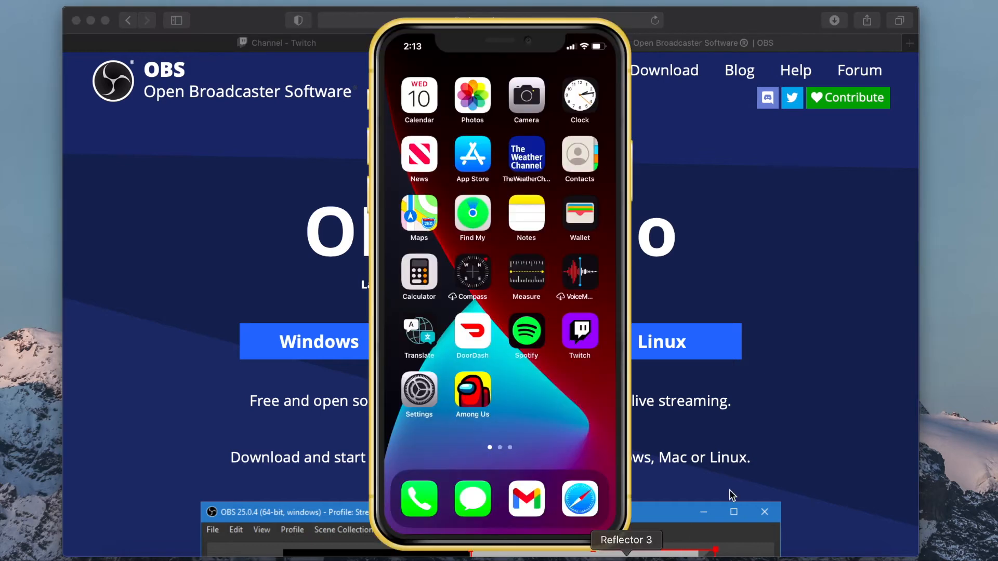
{"action": "mouse_move", "coordinate": [825, 425]}
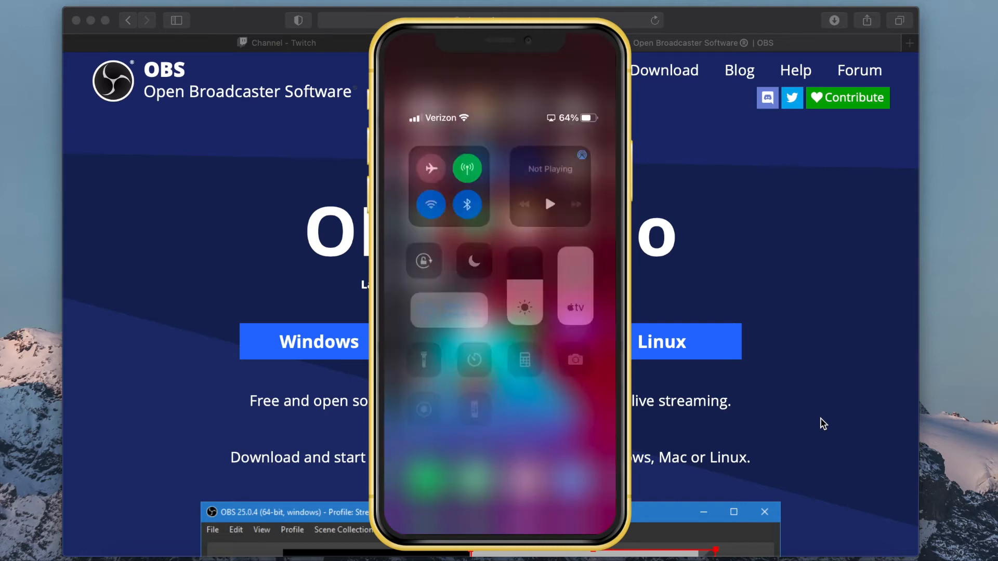
Step: Mirror the iPhone to Reflector 3 and launch OBS Studio 26.1.2
{"action": "left_click", "coordinate": [573, 287]}
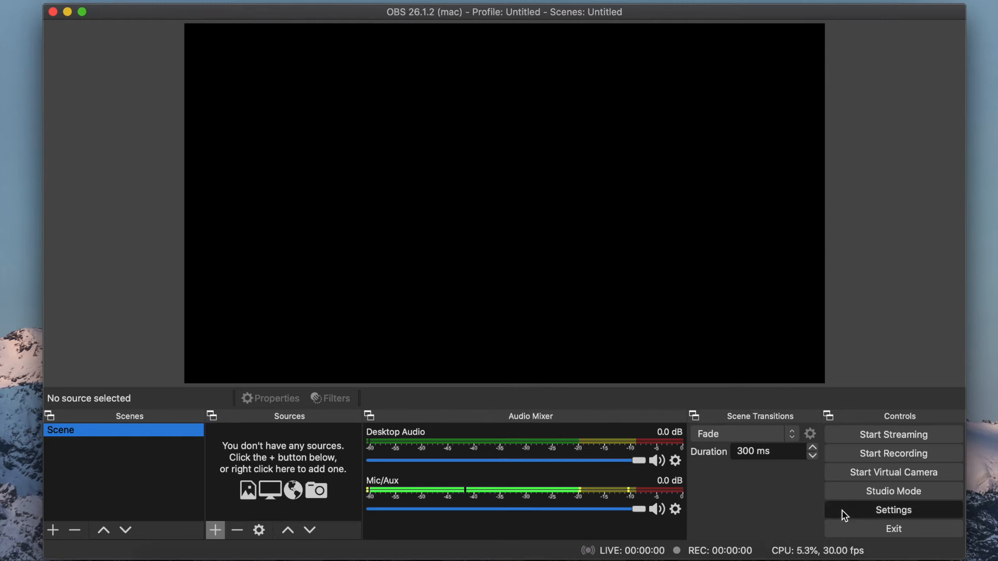
Step: Add a new scene named 'Game' in OBS Studio
{"action": "left_click", "coordinate": [893, 510]}
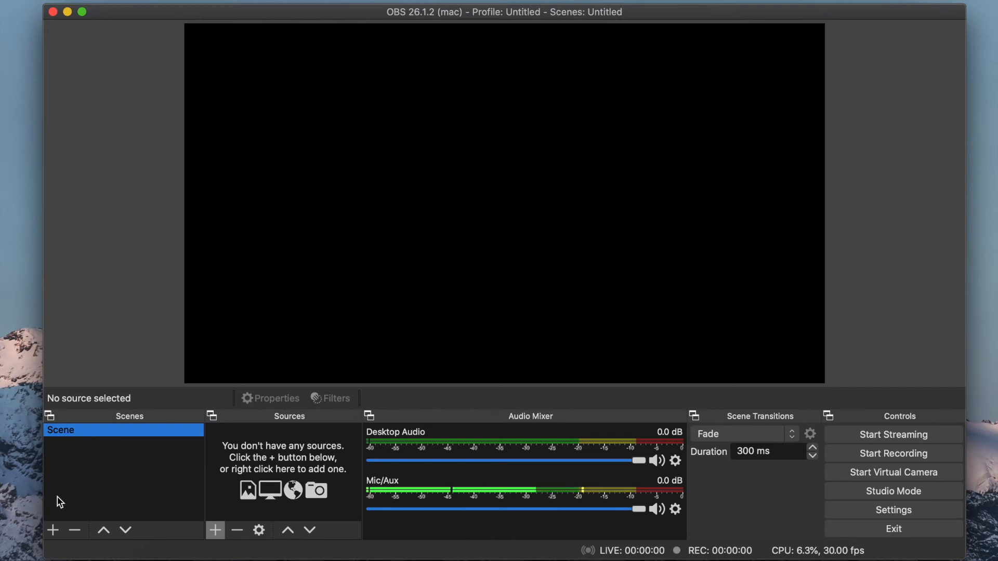
{"action": "left_click", "coordinate": [53, 530]}
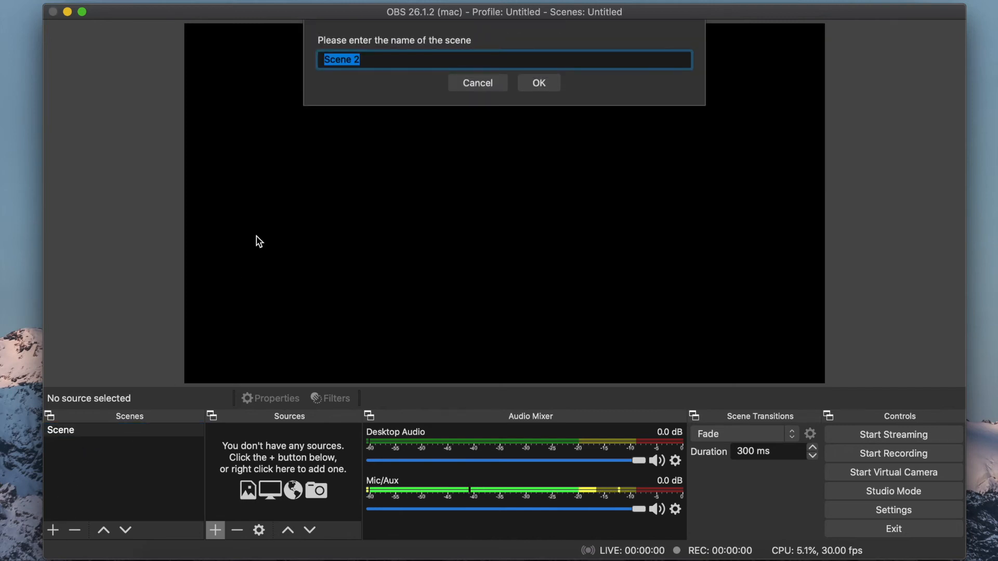
{"action": "type", "text": "G"}
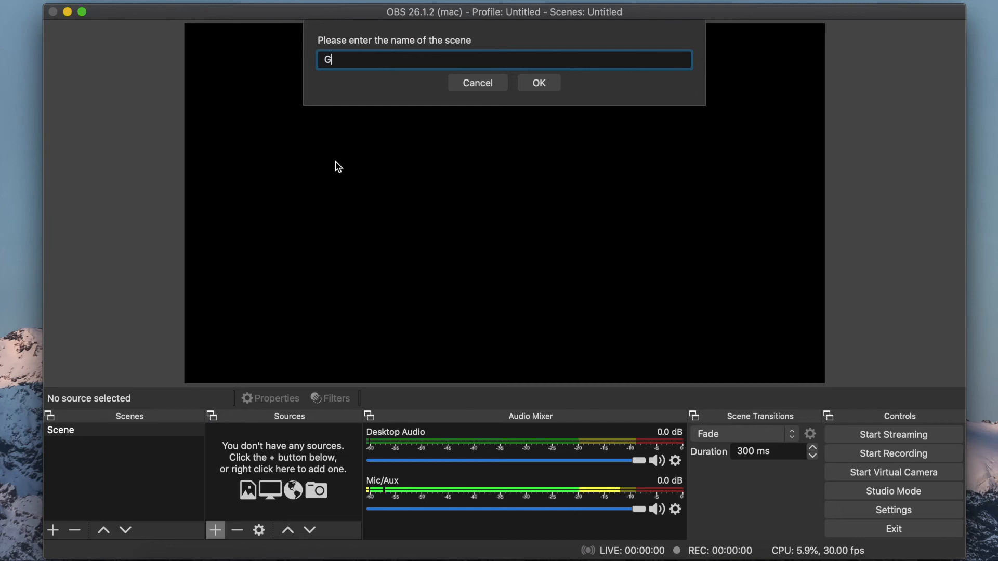
{"action": "type", "text": "am"}
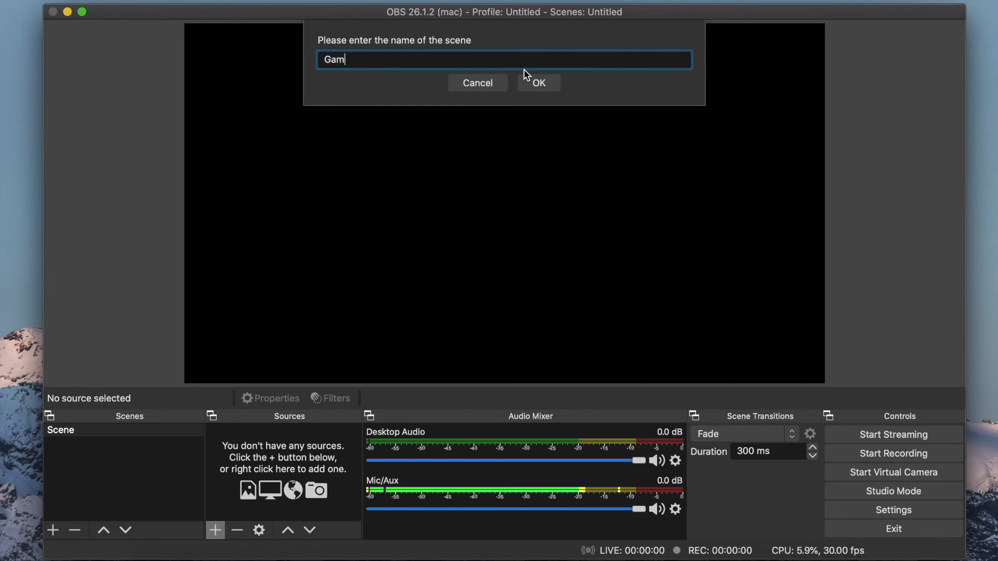
{"action": "left_click", "coordinate": [539, 83]}
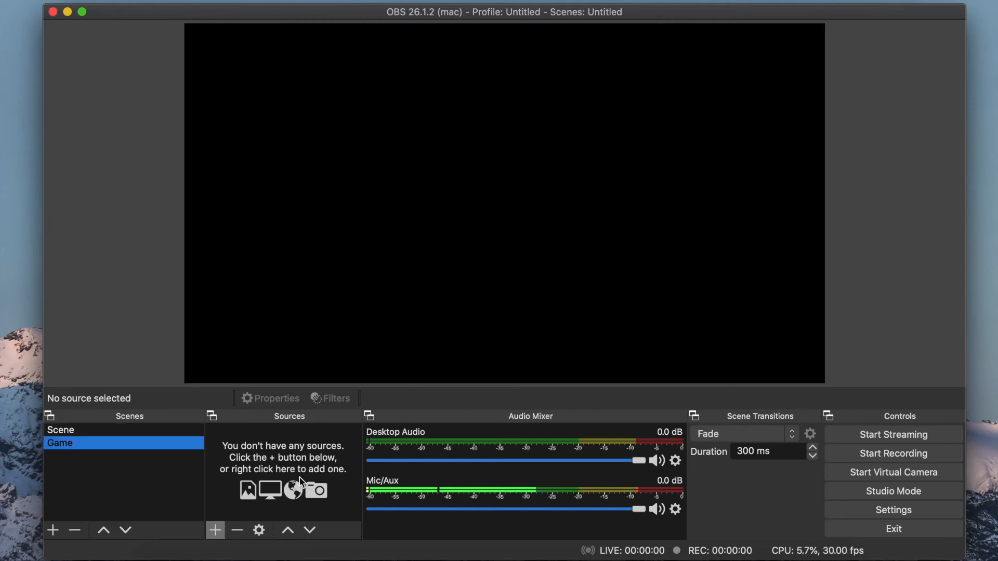
Step: Add a Window Capture source to Game capturing the '[Reflector 3] iPhone' window
{"action": "left_click", "coordinate": [215, 530]}
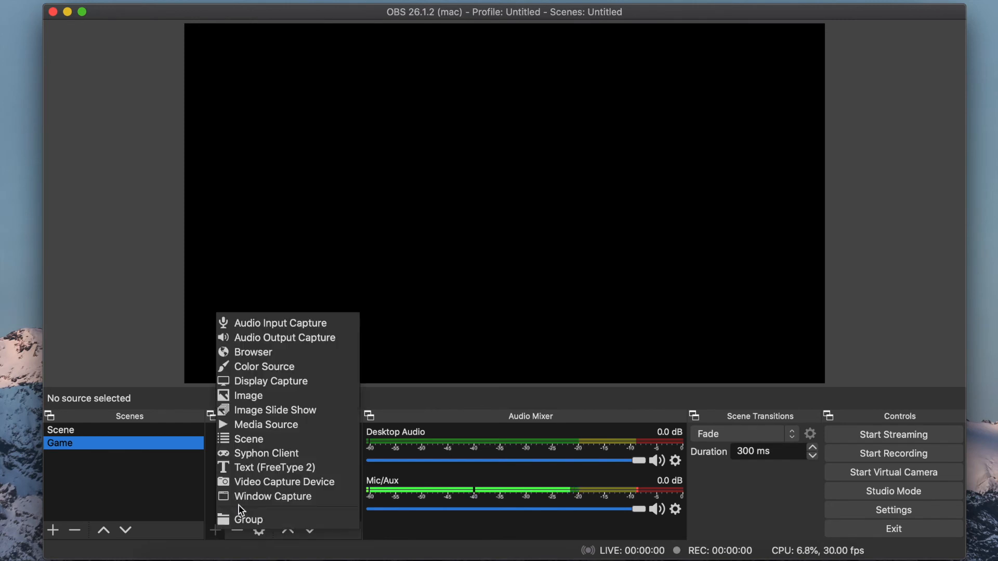
{"action": "left_click", "coordinate": [272, 497]}
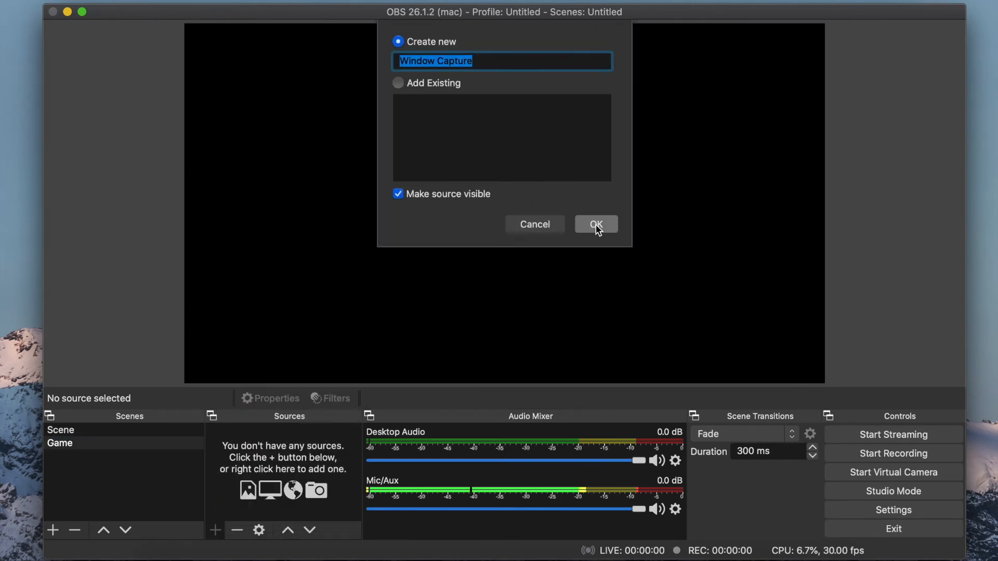
{"action": "left_click", "coordinate": [595, 224]}
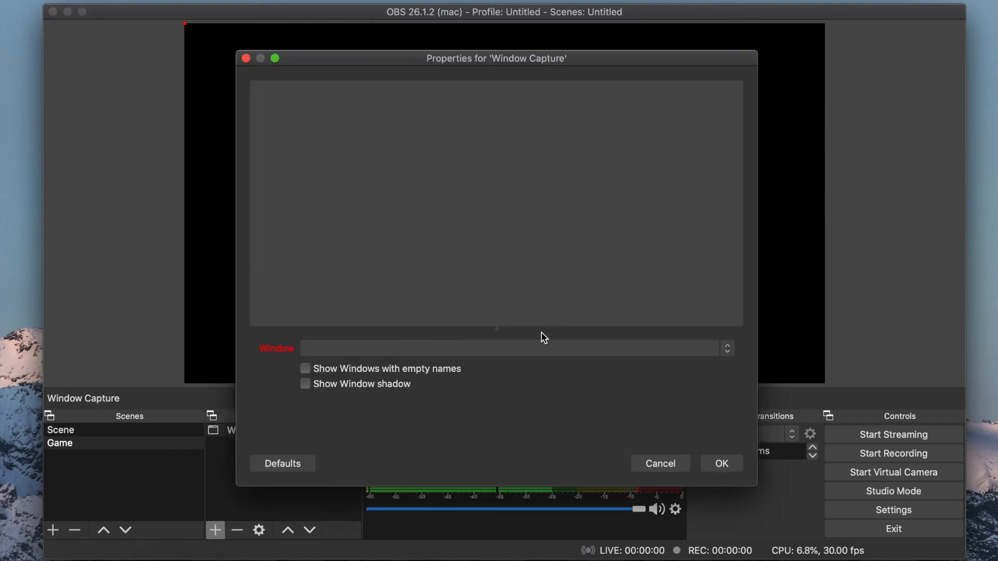
{"action": "left_click", "coordinate": [516, 348]}
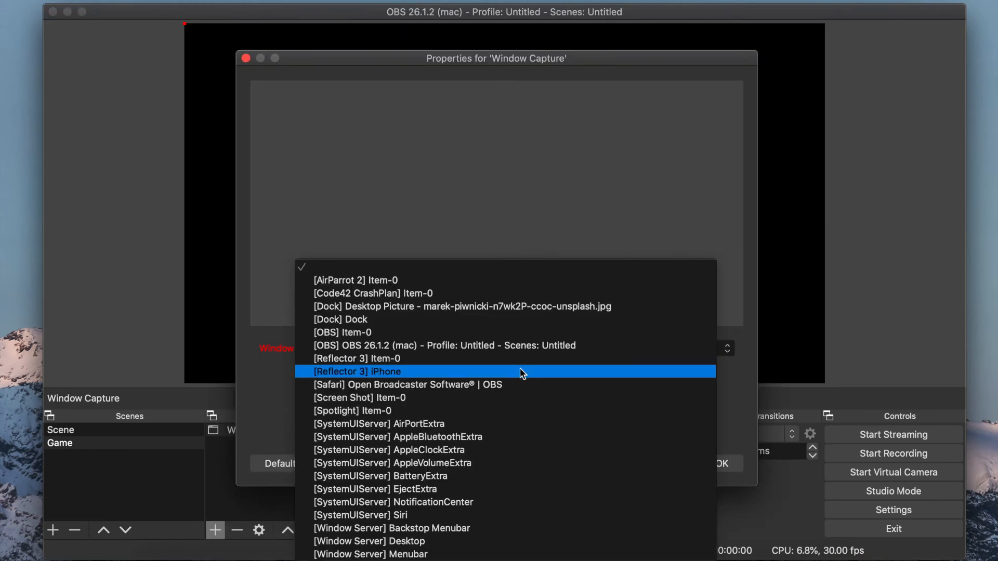
{"action": "left_click", "coordinate": [357, 372]}
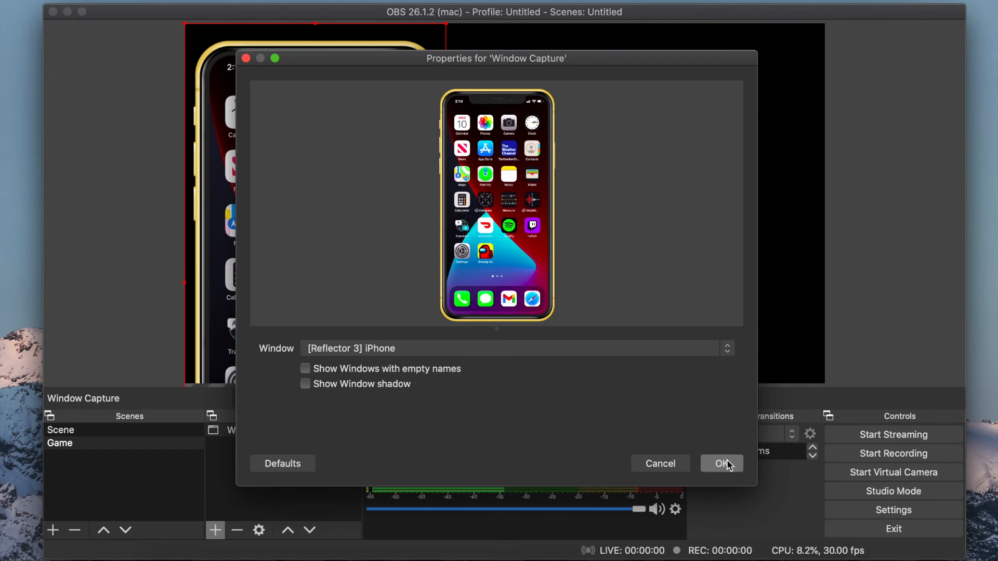
{"action": "left_click", "coordinate": [721, 463]}
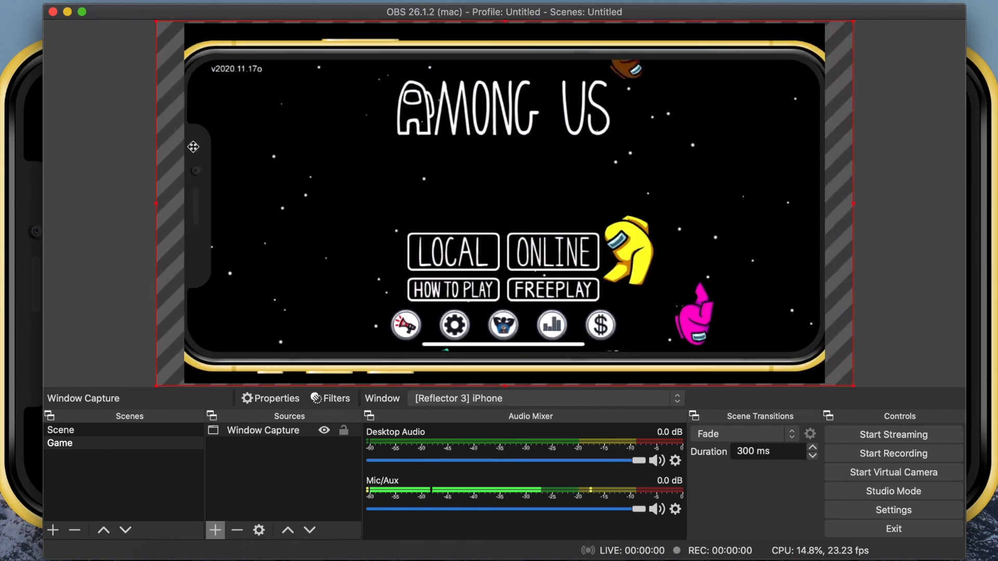
Step: Start streaming the Game scene live to Twitch
{"action": "left_click", "coordinate": [893, 435]}
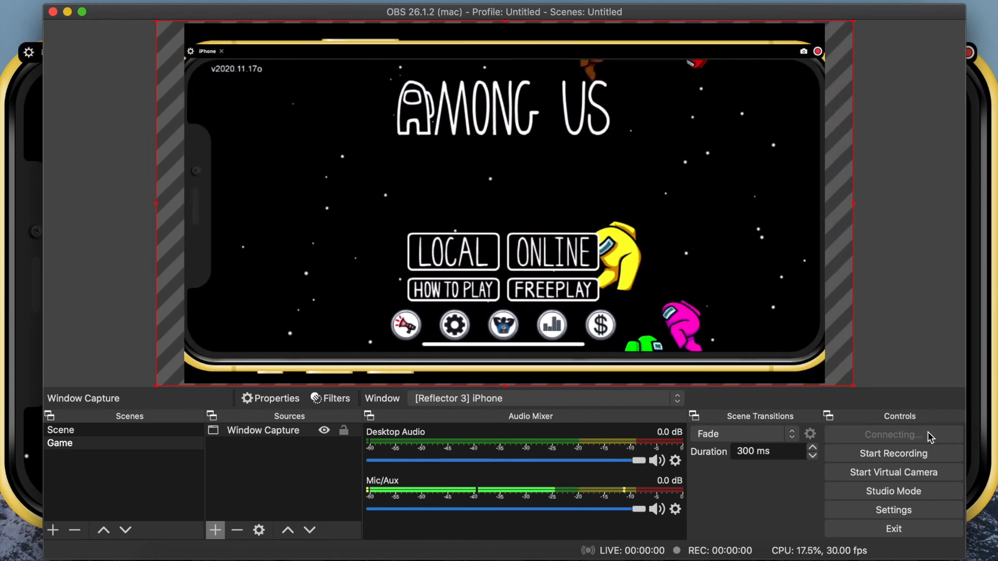
{"action": "left_click", "coordinate": [893, 434]}
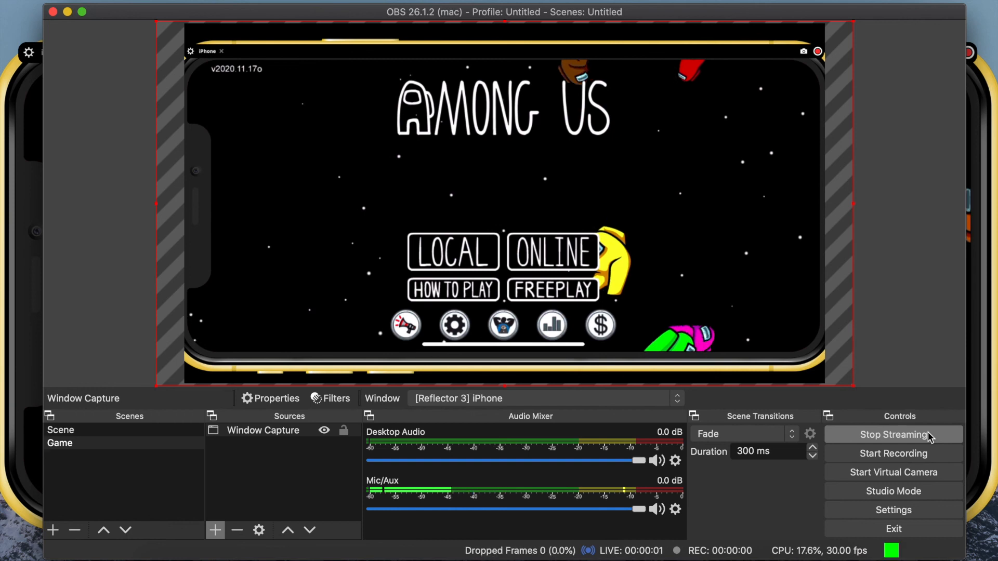